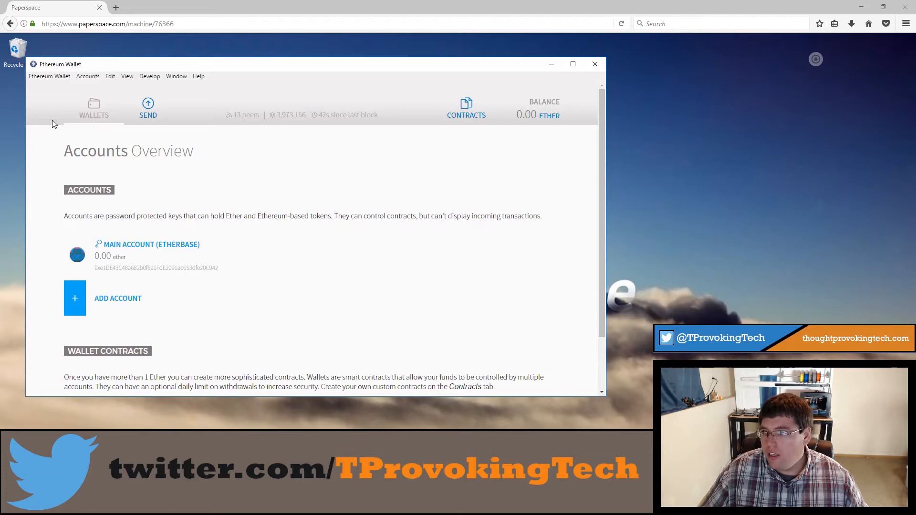
Step: Open the wallet's application data folder via Accounts > Backup, revealing the geth and keystore folders
left_click(87, 77)
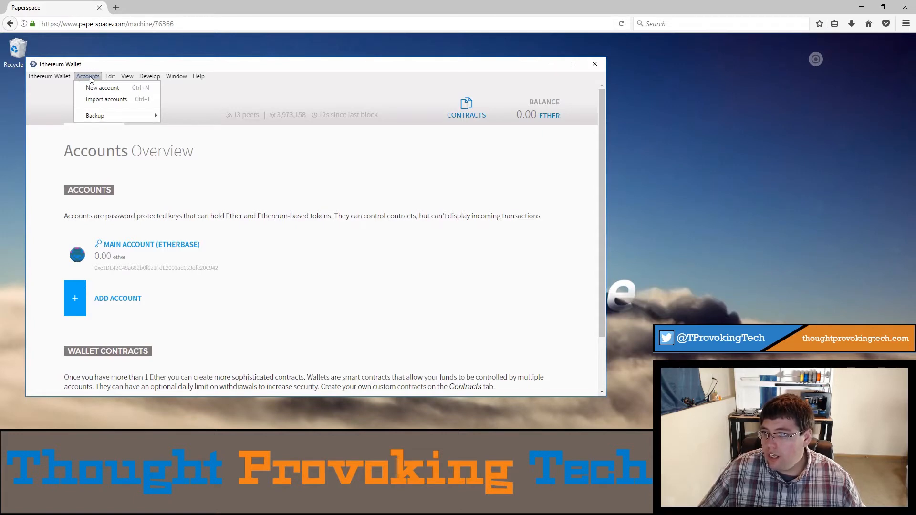
mouse_move(95, 115)
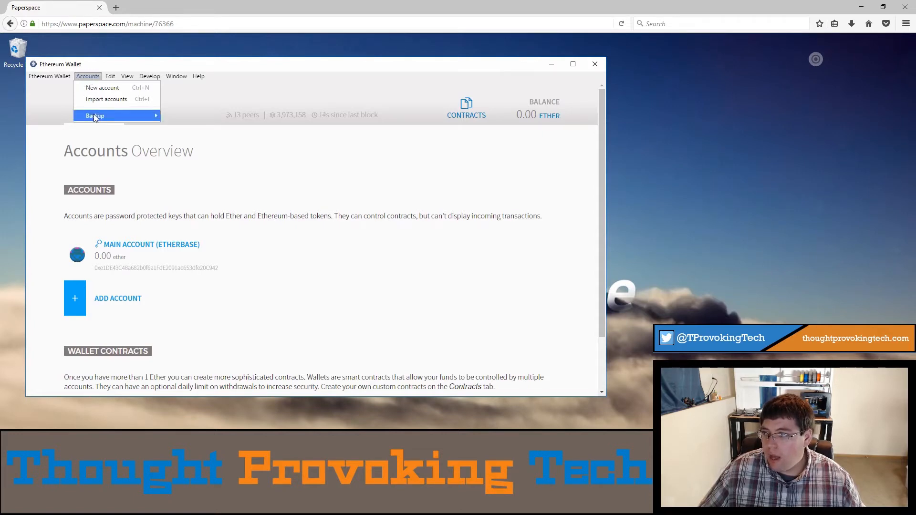
mouse_move(95, 115)
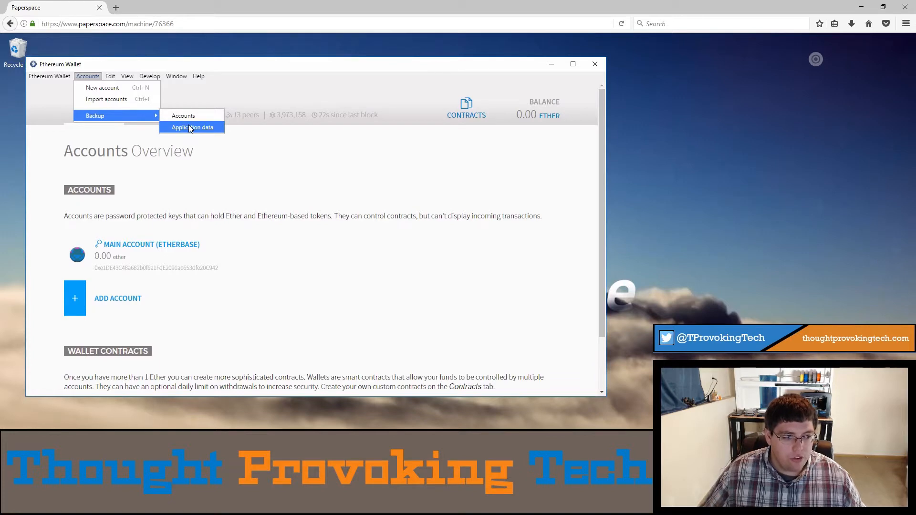
mouse_move(183, 115)
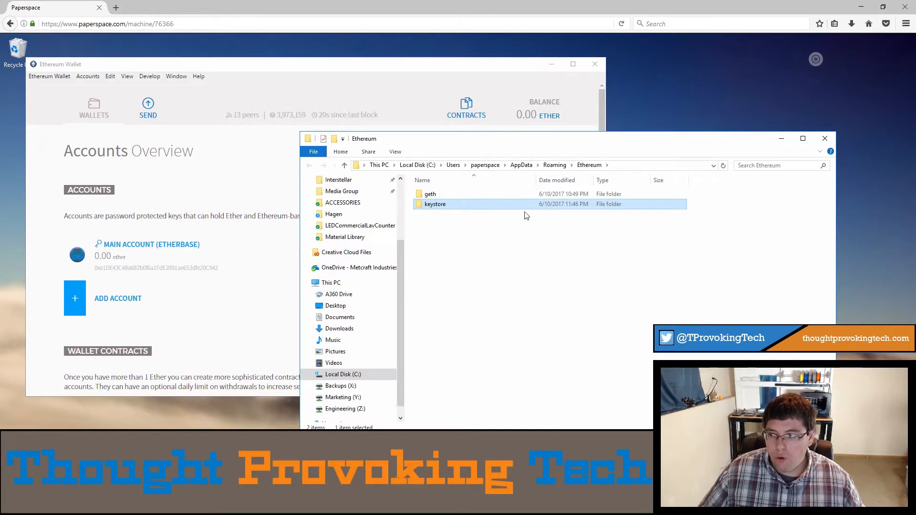
mouse_move(435, 204)
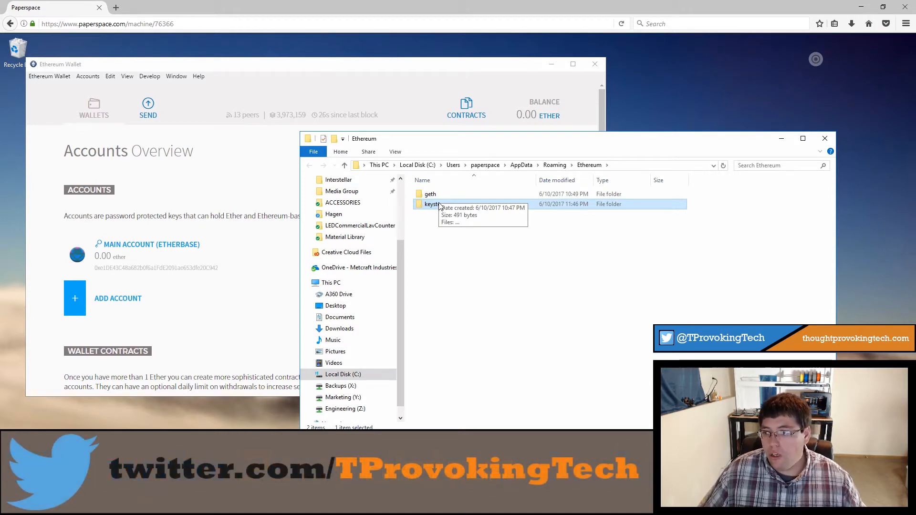
Step: Compress the keystore folder into a zipped copy beside the original using Send to
right_click(432, 204)
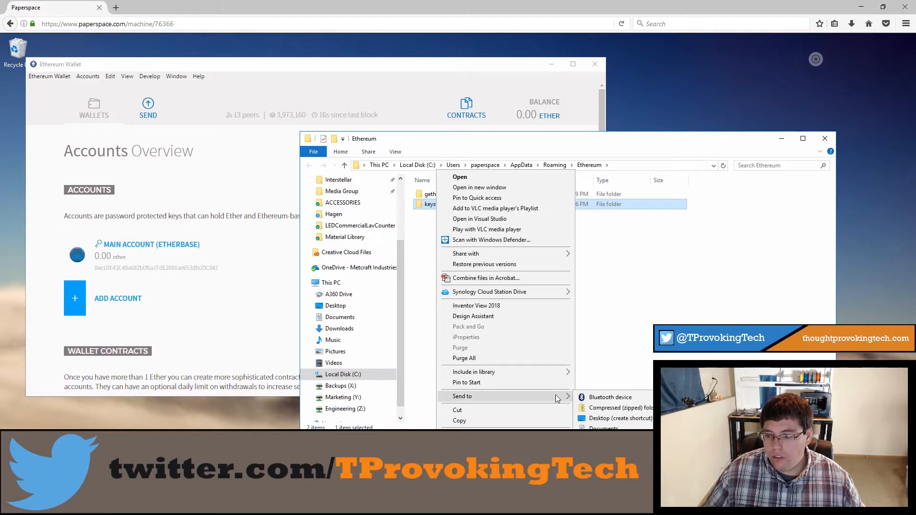
left_click(617, 407)
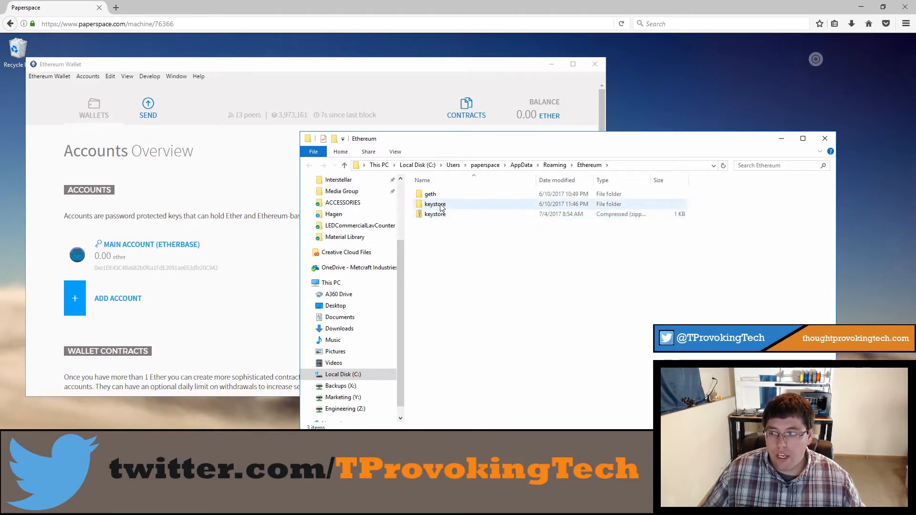
mouse_move(460, 206)
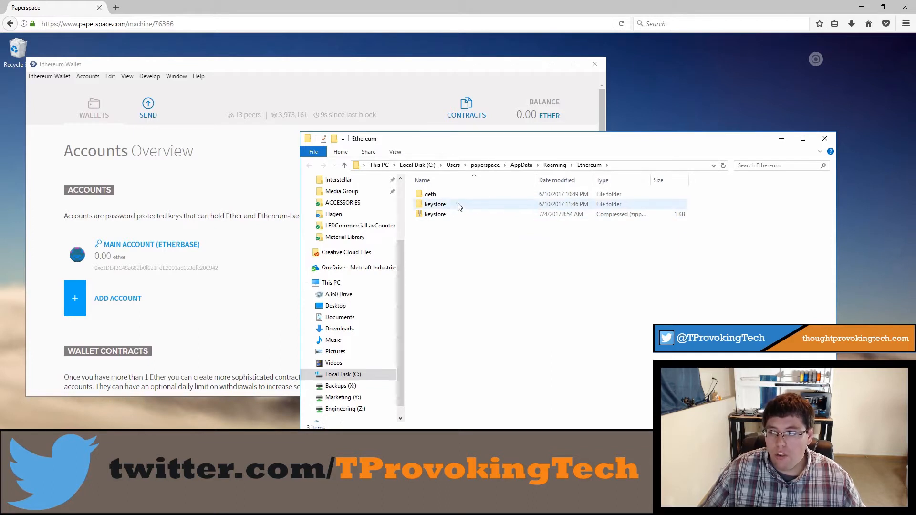
double_click(435, 204)
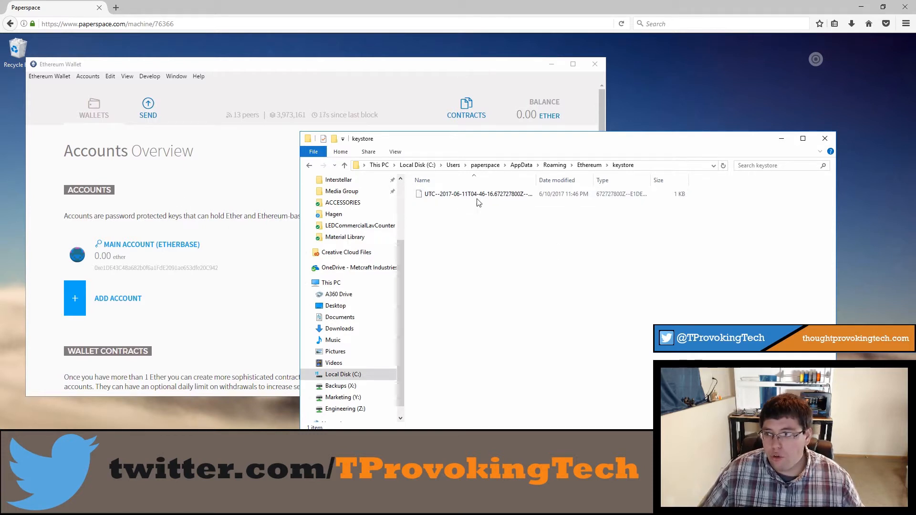
left_click(475, 194)
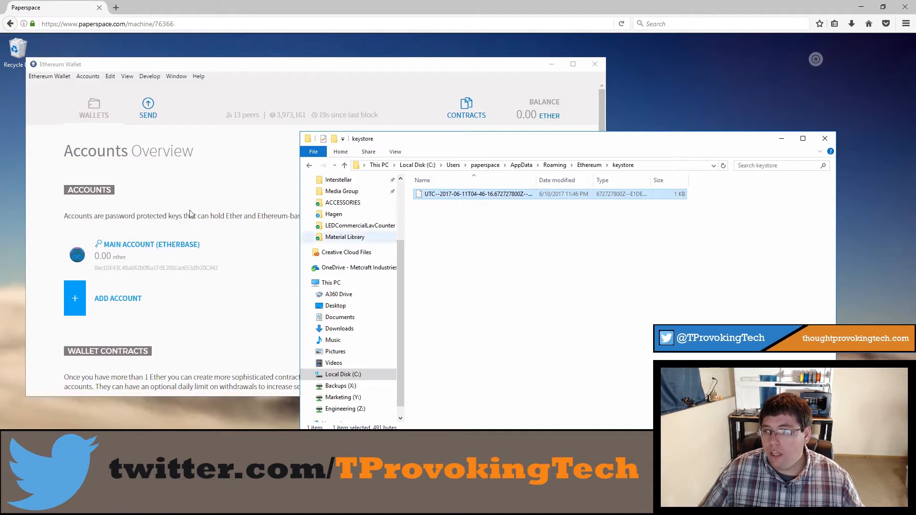
mouse_move(189, 257)
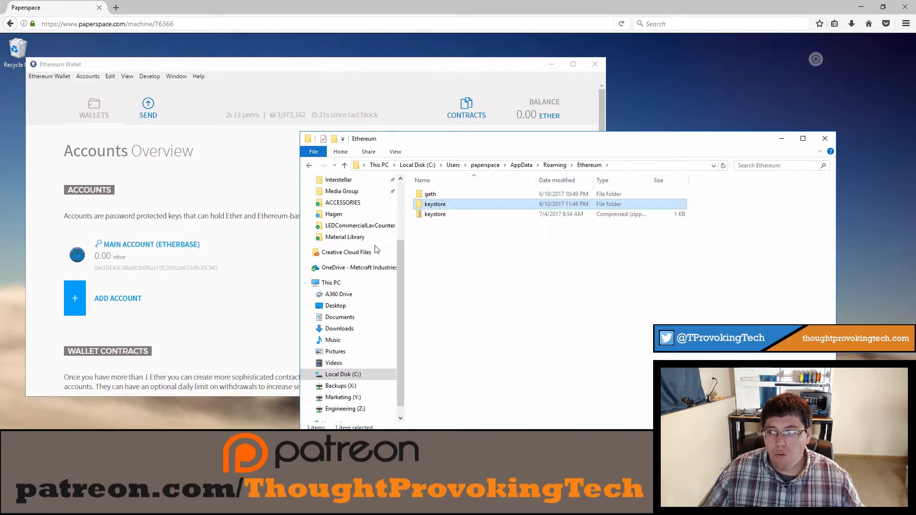
mouse_move(435, 213)
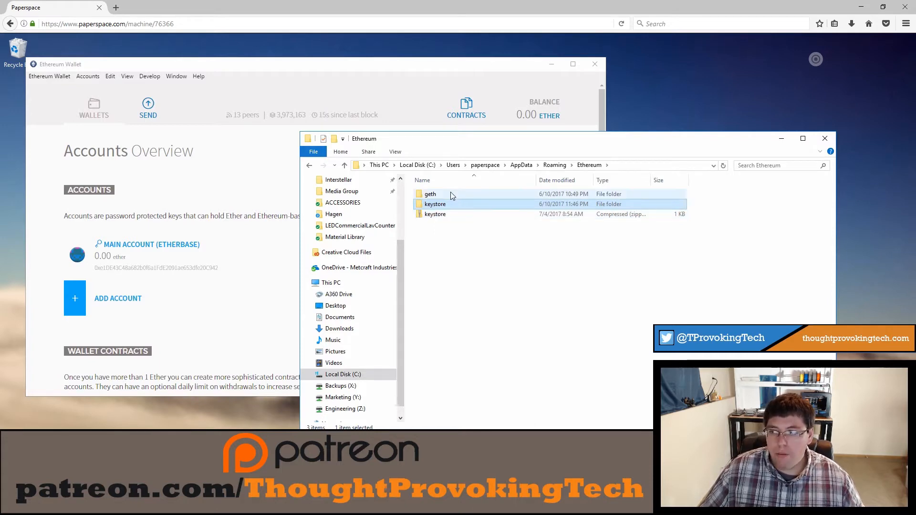
mouse_move(430, 194)
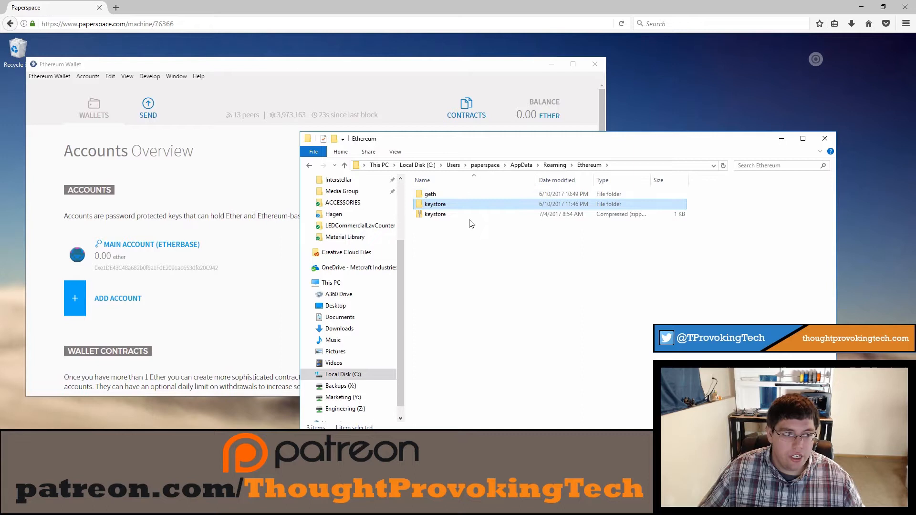
mouse_move(466, 201)
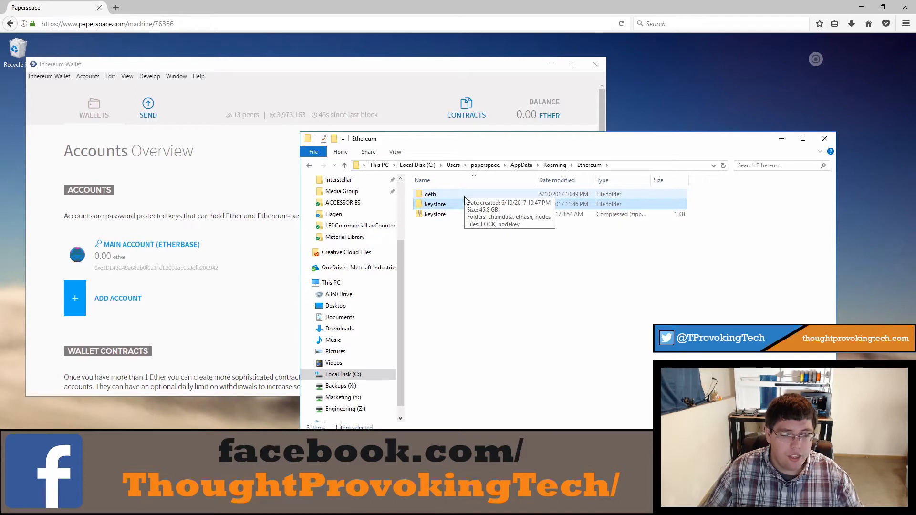
mouse_move(454, 248)
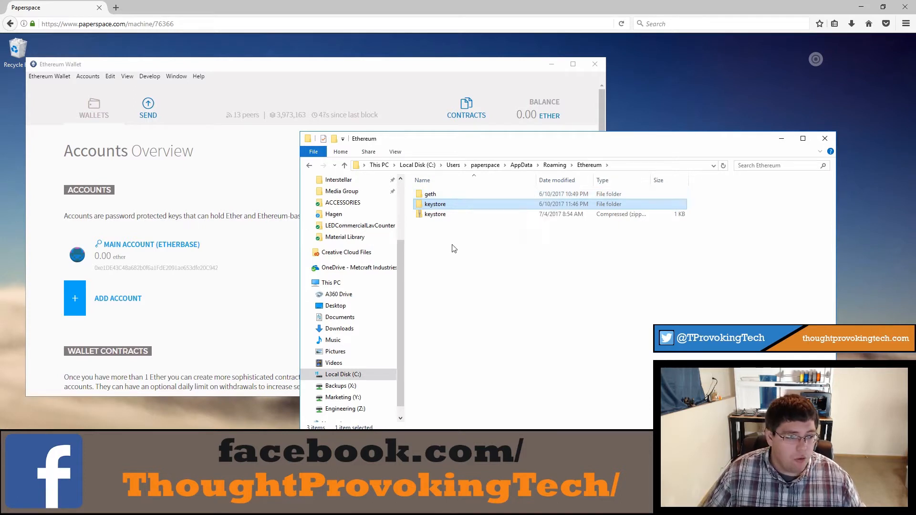
mouse_move(655, 202)
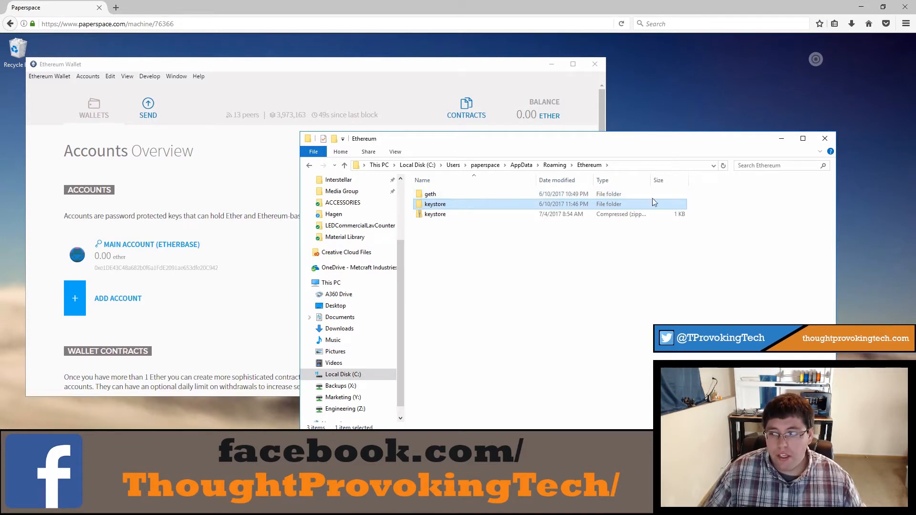
left_click(435, 214)
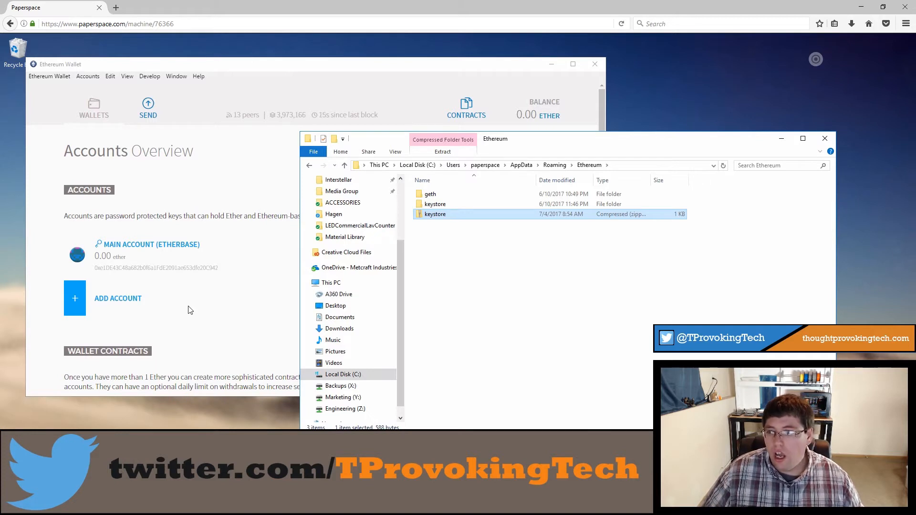
left_click(493, 276)
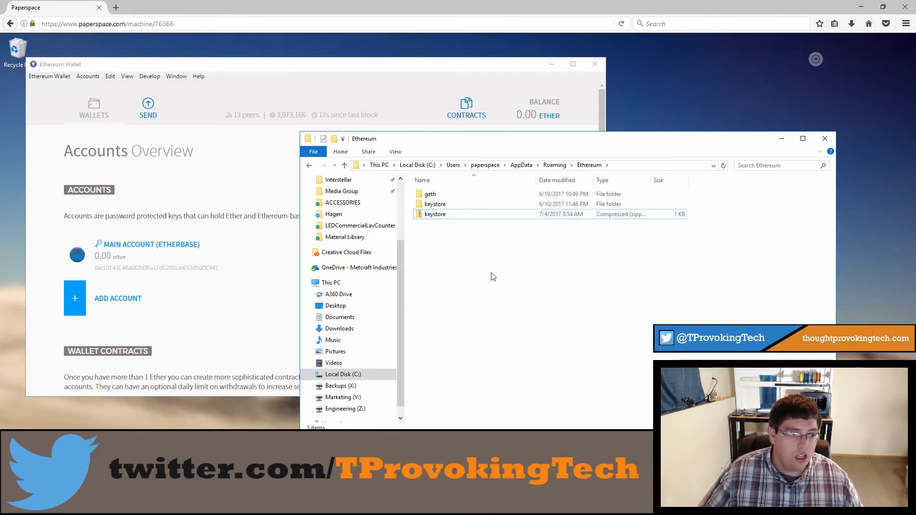
mouse_move(435, 267)
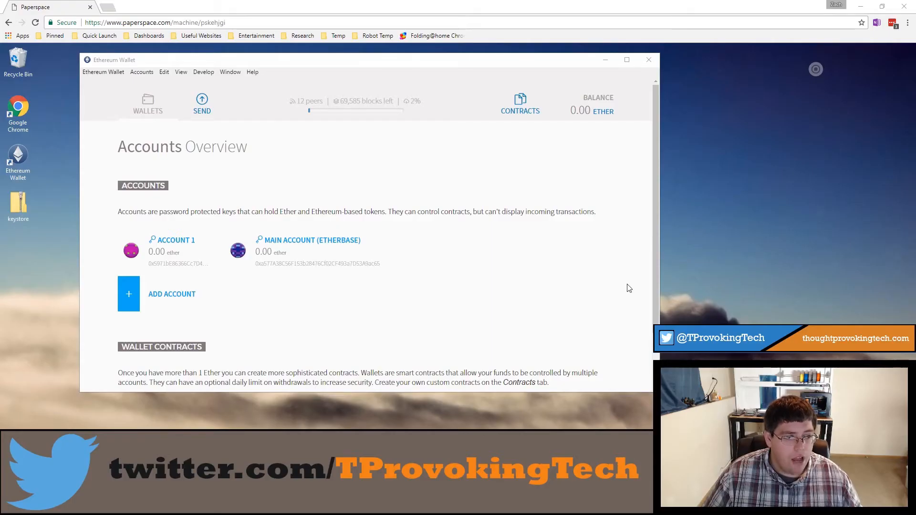
mouse_move(628, 271)
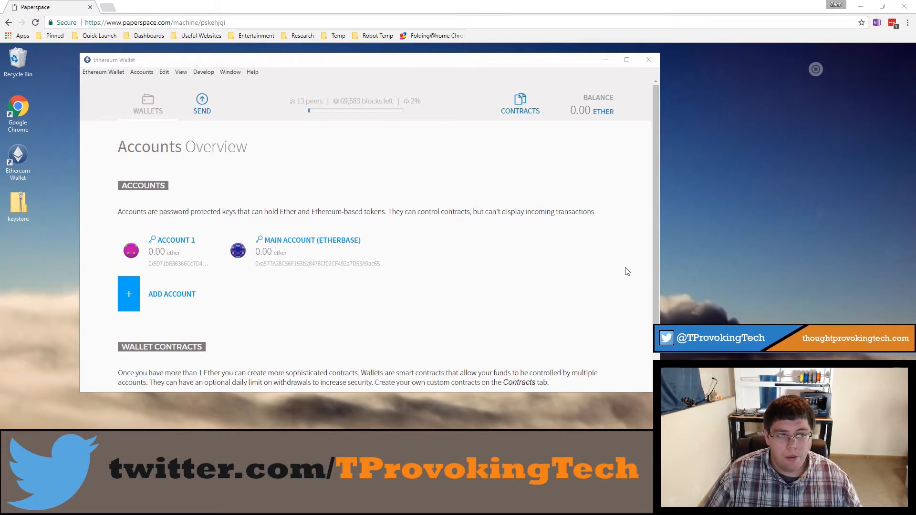
mouse_move(615, 268)
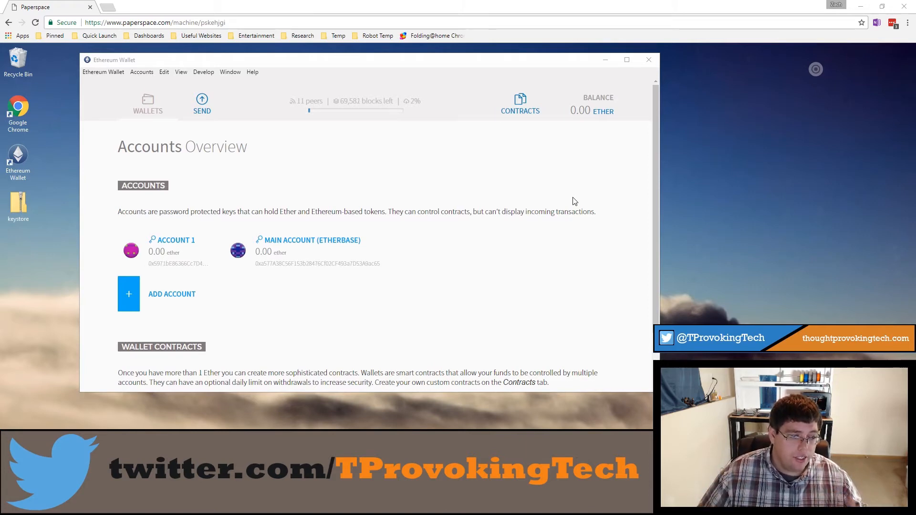
mouse_move(61, 289)
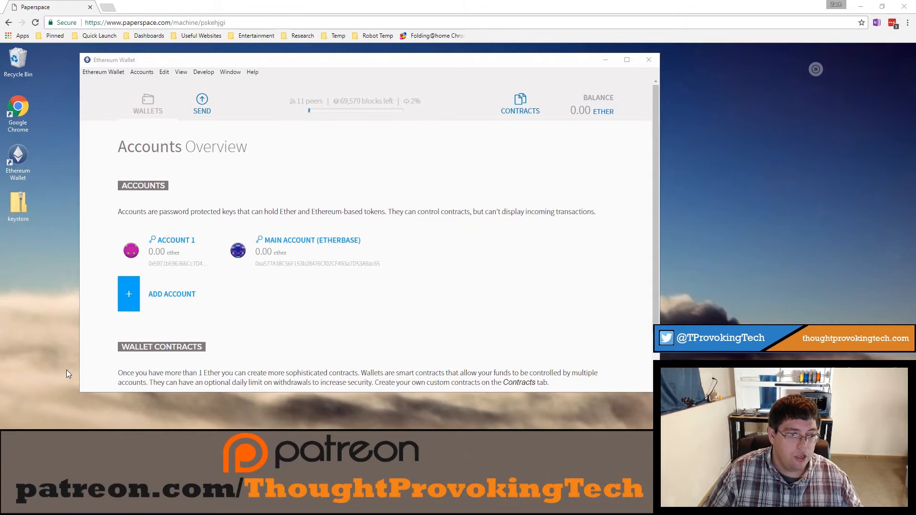
mouse_move(121, 406)
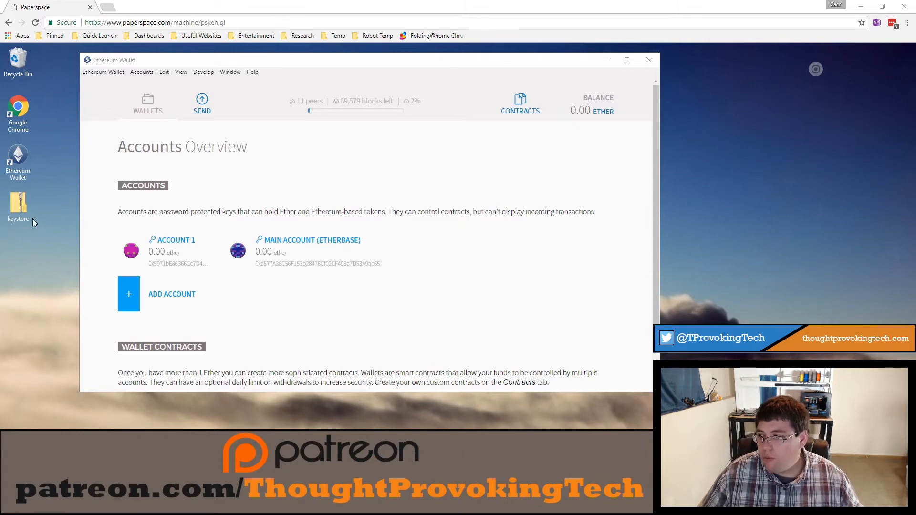
Step: Extract the keystore zip into a keystore folder on the desktop
right_click(18, 201)
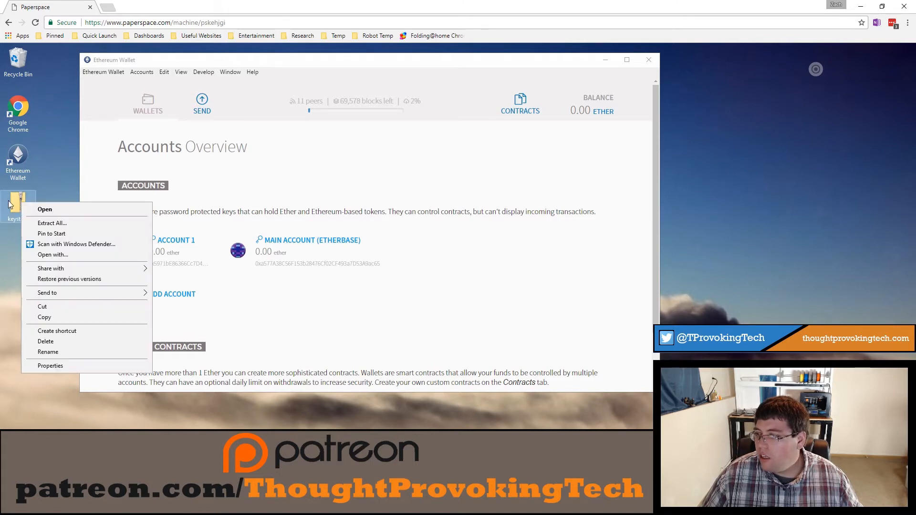
mouse_move(74, 226)
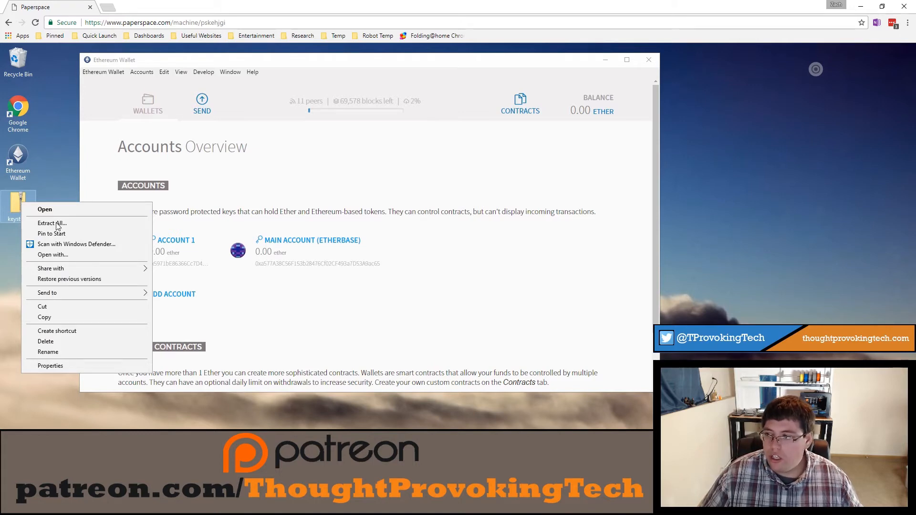
left_click(52, 224)
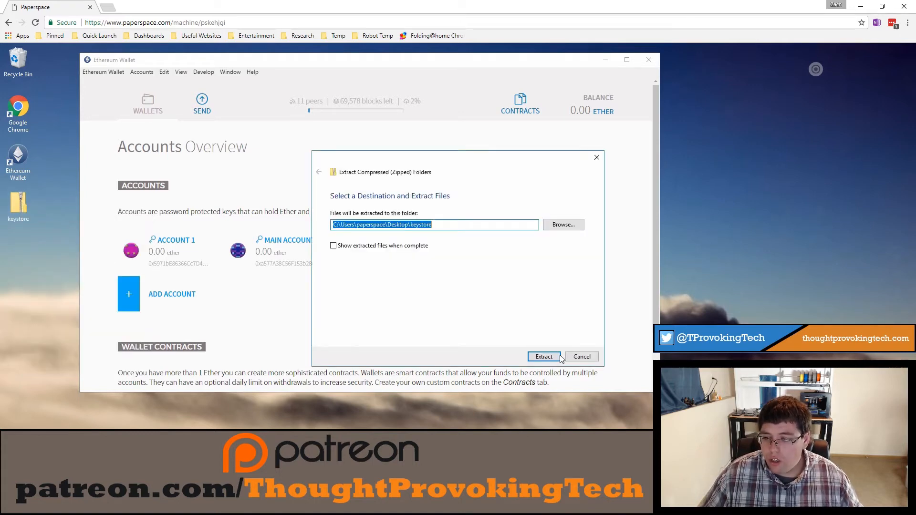
left_click(542, 356)
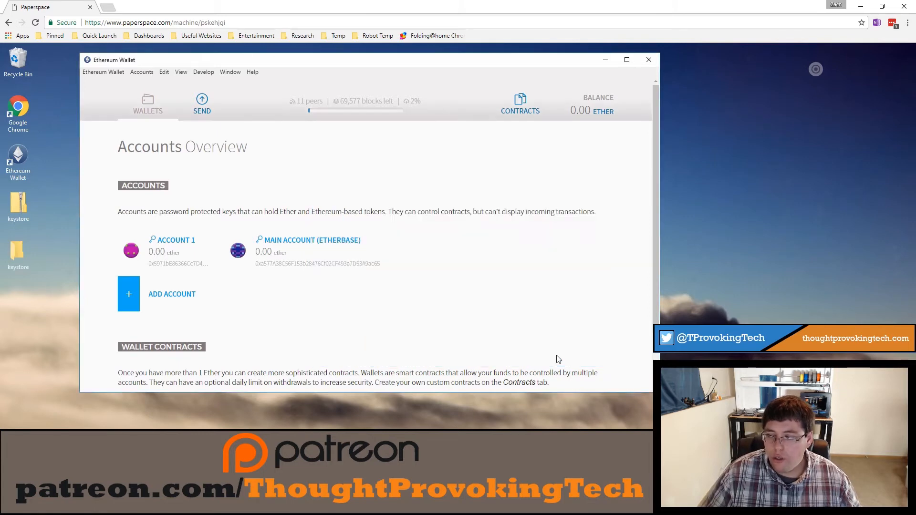
mouse_move(46, 245)
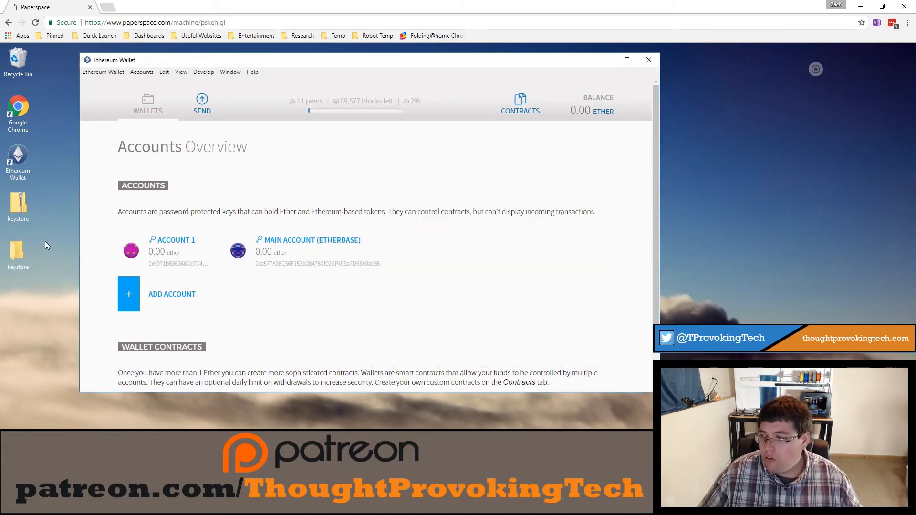
mouse_move(17, 255)
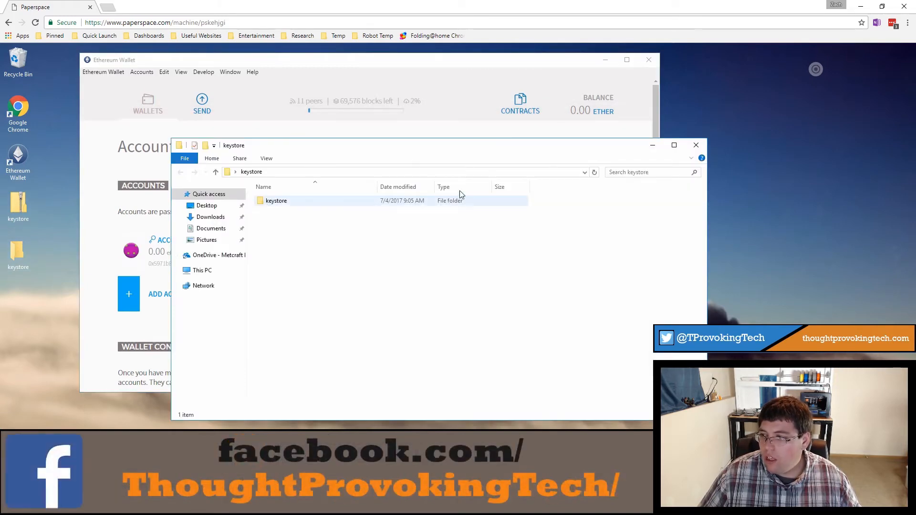
Step: Open the inner keystore folder holding the UTC-named account key file
double_click(276, 201)
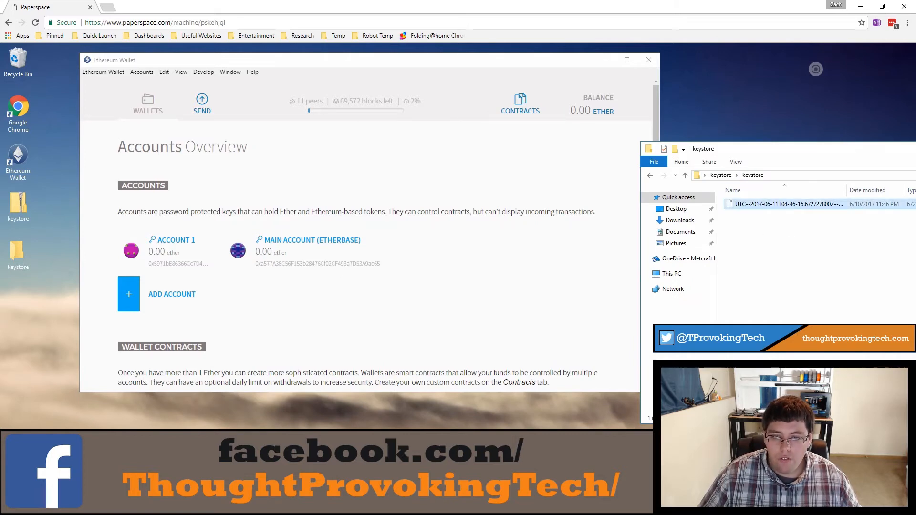
mouse_move(766, 322)
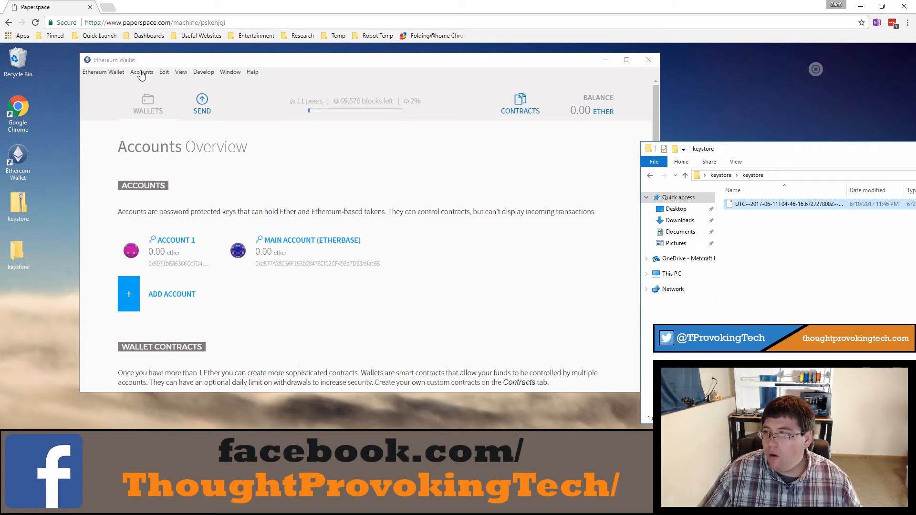
Step: Start Import accounts in the wallet and select the UTC key file in Explorer for dragging
left_click(141, 72)
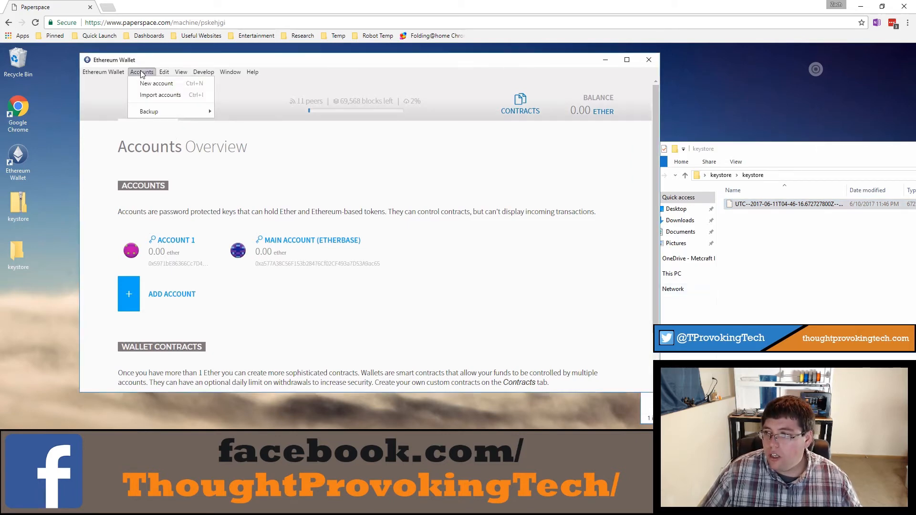
mouse_move(160, 94)
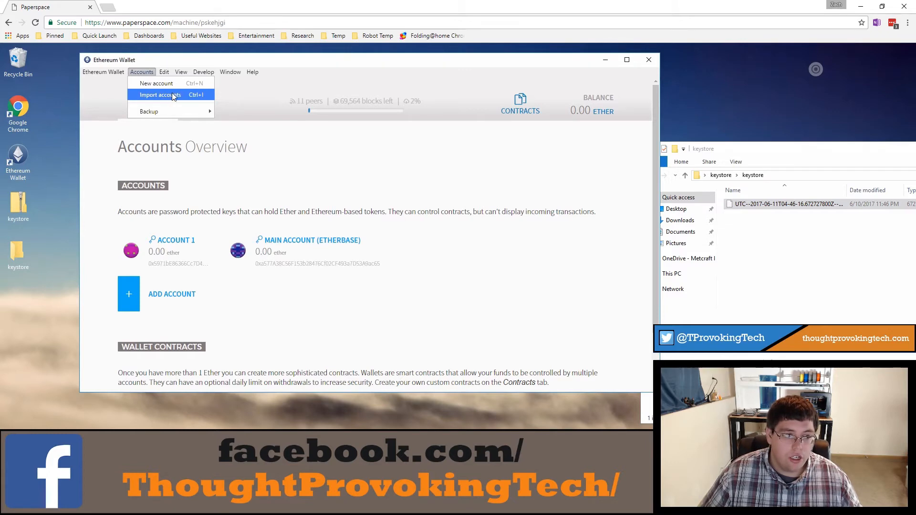
left_click(159, 94)
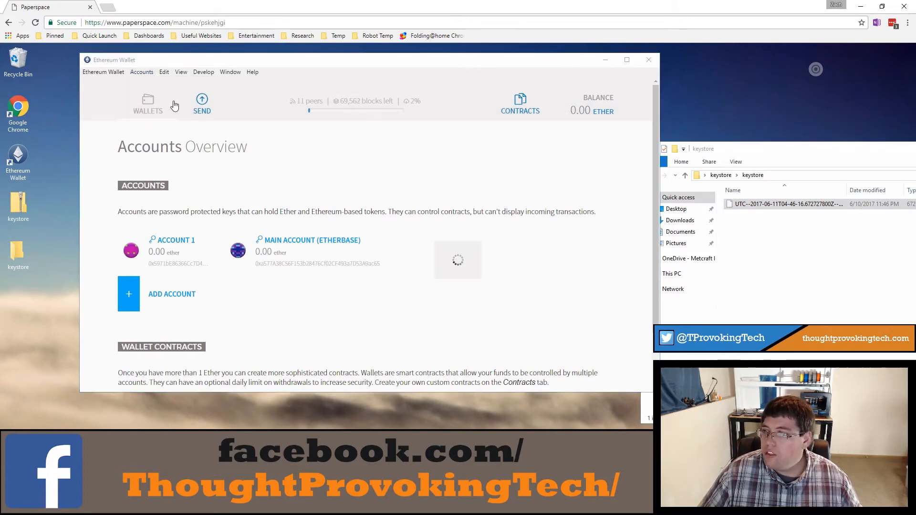
mouse_move(673, 265)
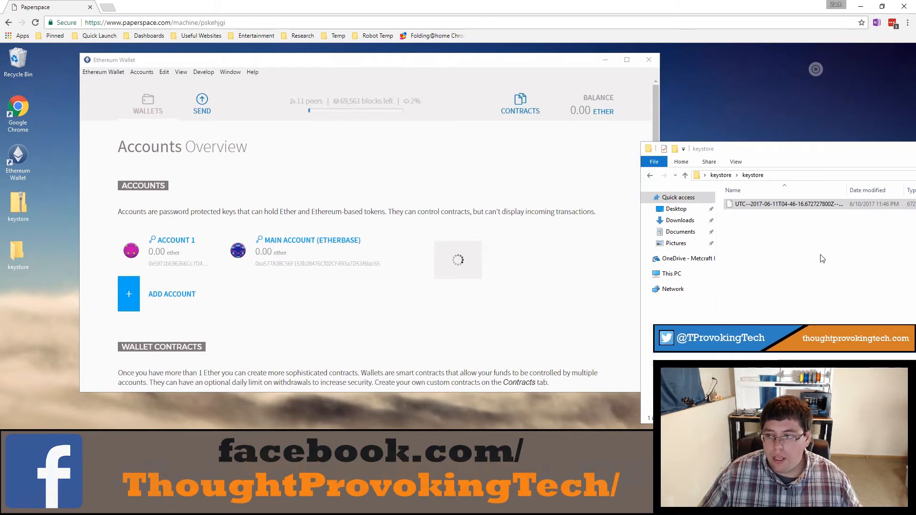
mouse_move(496, 314)
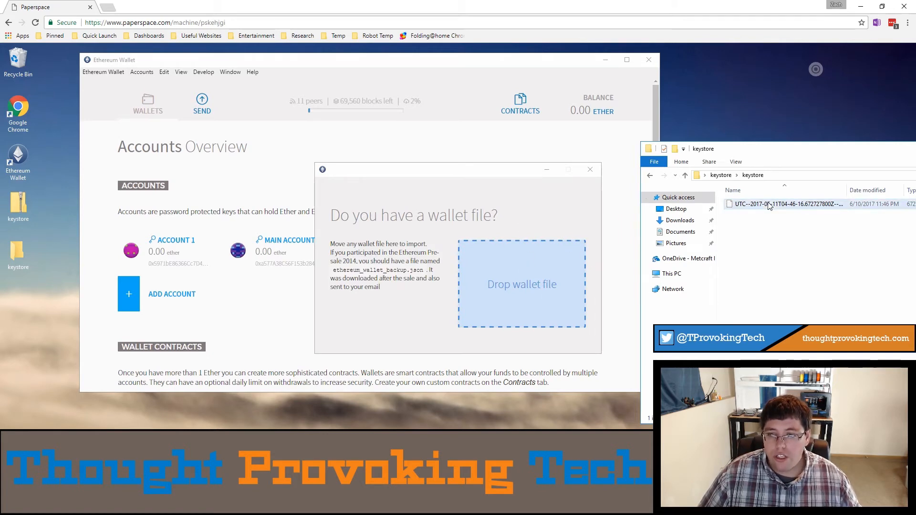
left_click(785, 204)
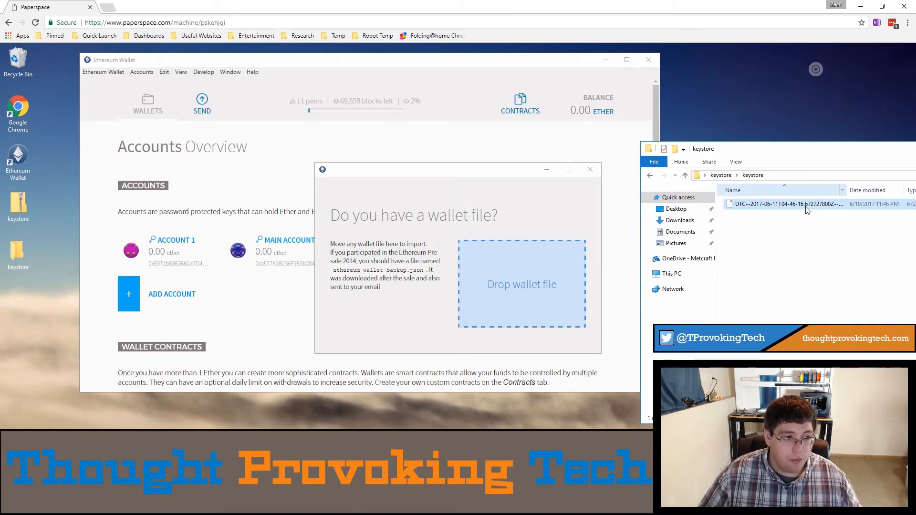
mouse_move(550, 263)
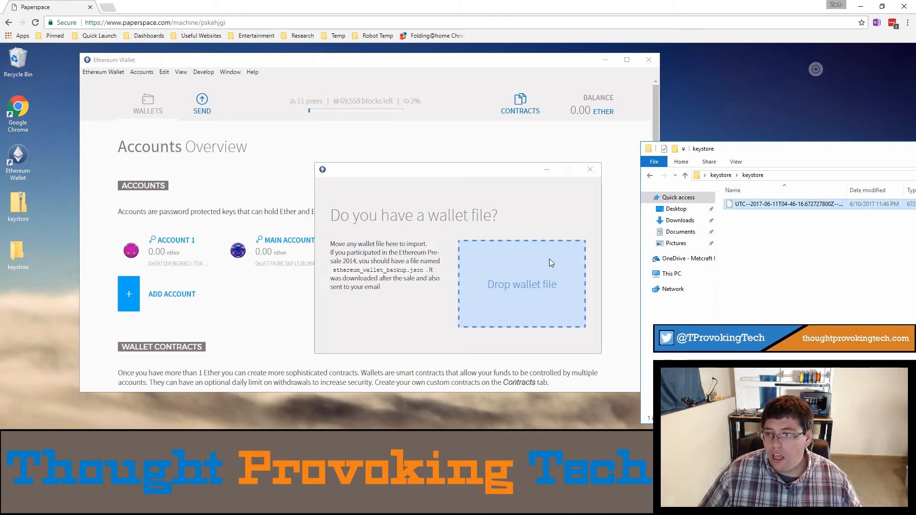